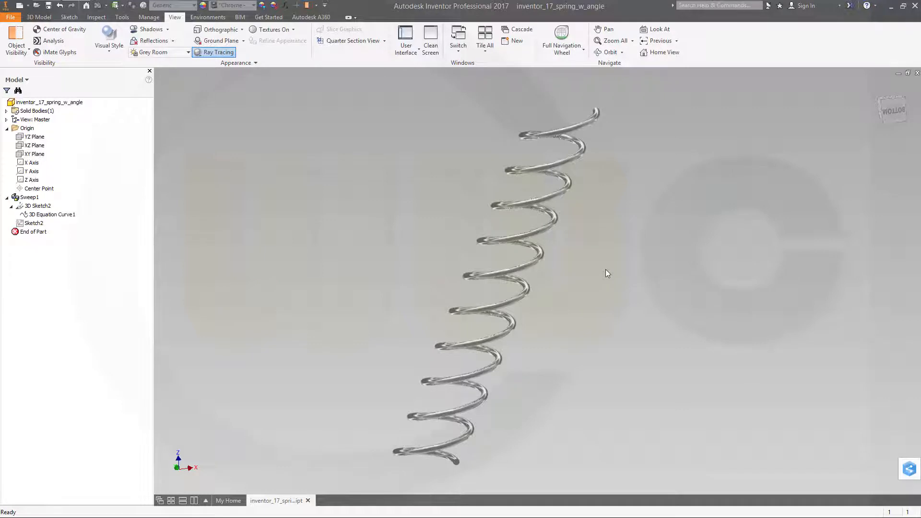
mouse_move(267, 142)
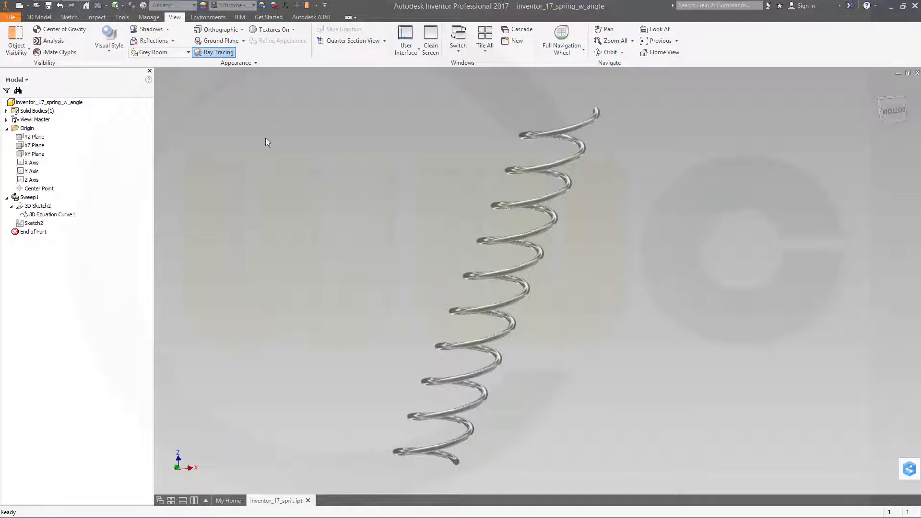
- Choose Equation Curve from the Spline drop-down in the empty 3D sketch
left_click(217, 52)
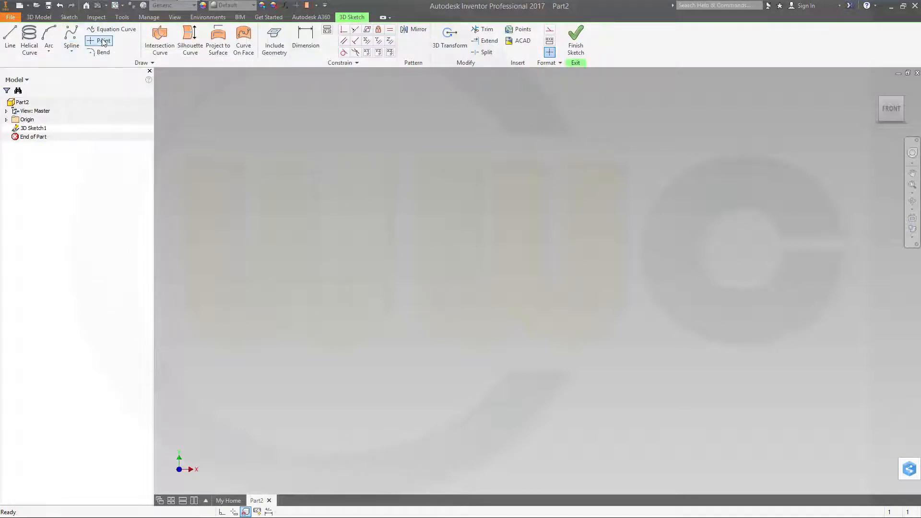
mouse_move(116, 29)
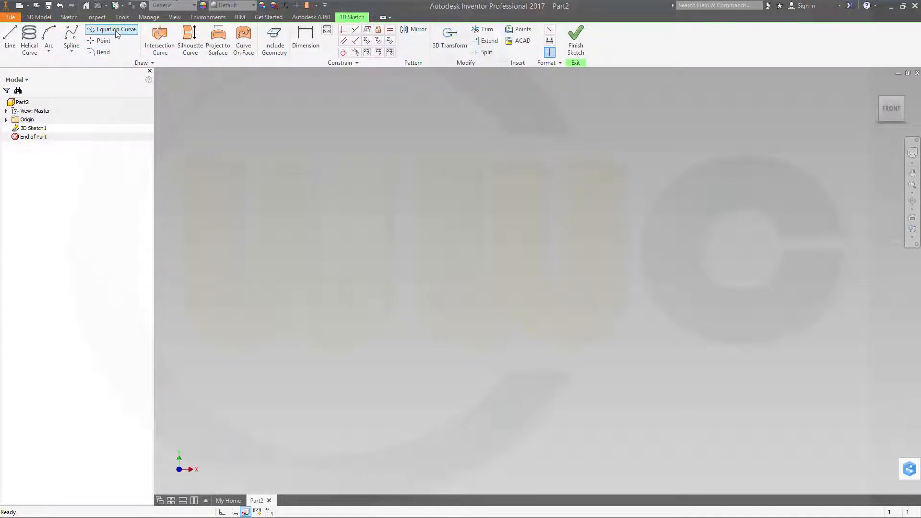
mouse_move(116, 29)
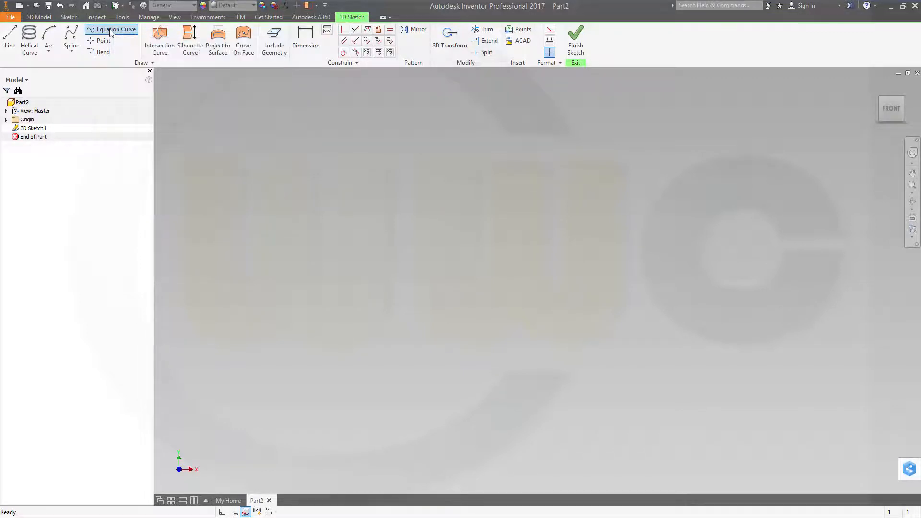
left_click(116, 30)
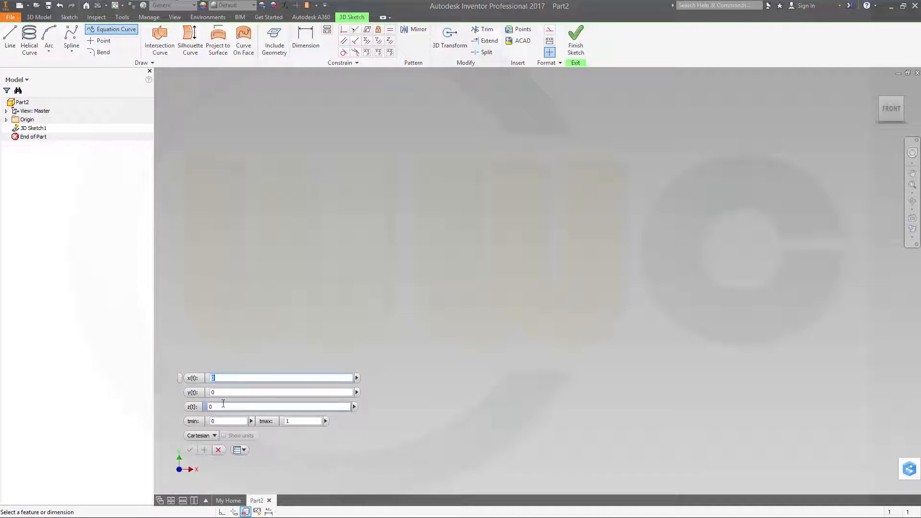
mouse_move(352, 322)
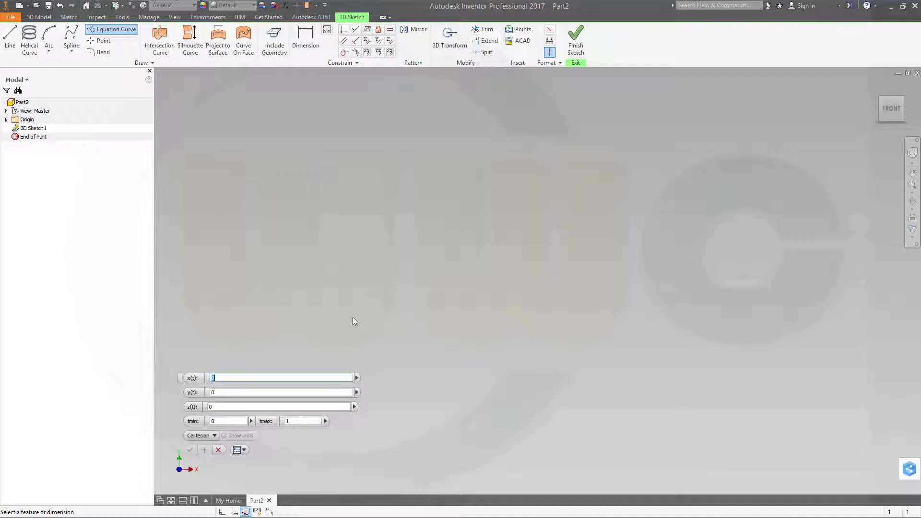
- Enter the x equation as 100*cos(t*360)
type("100")
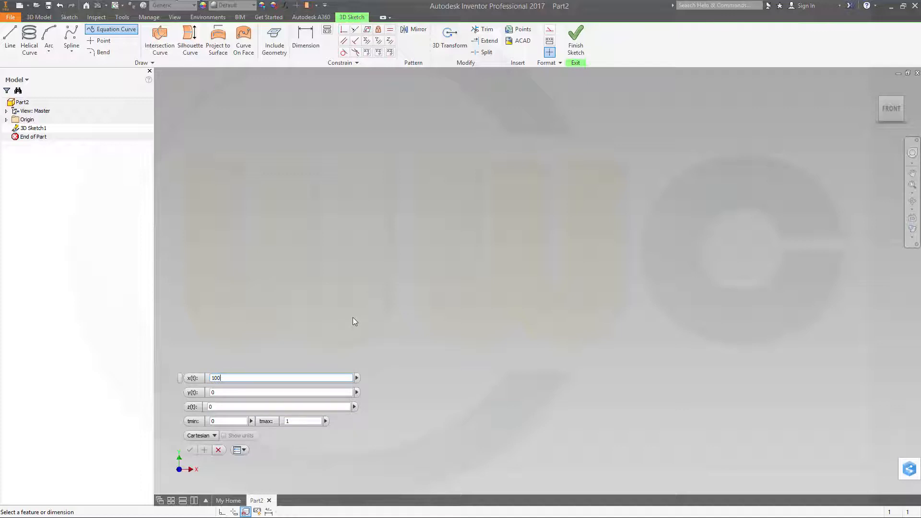
type("*")
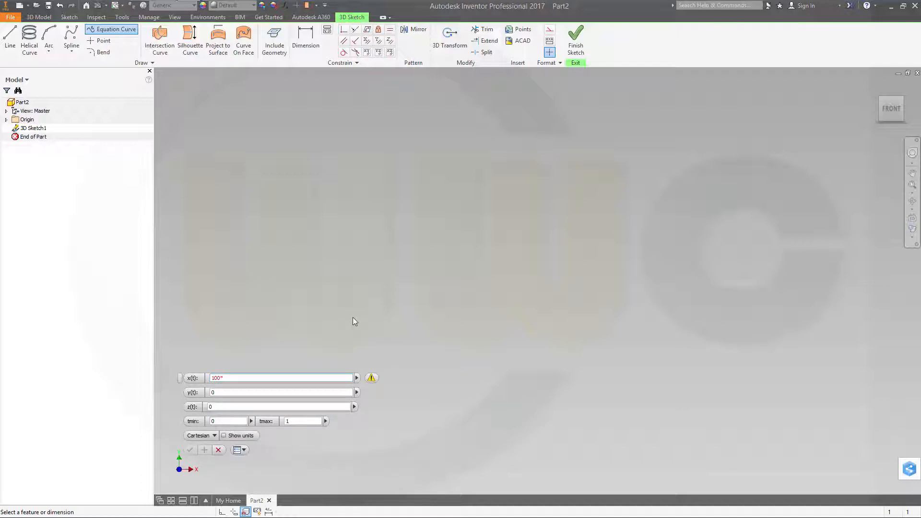
type("cos")
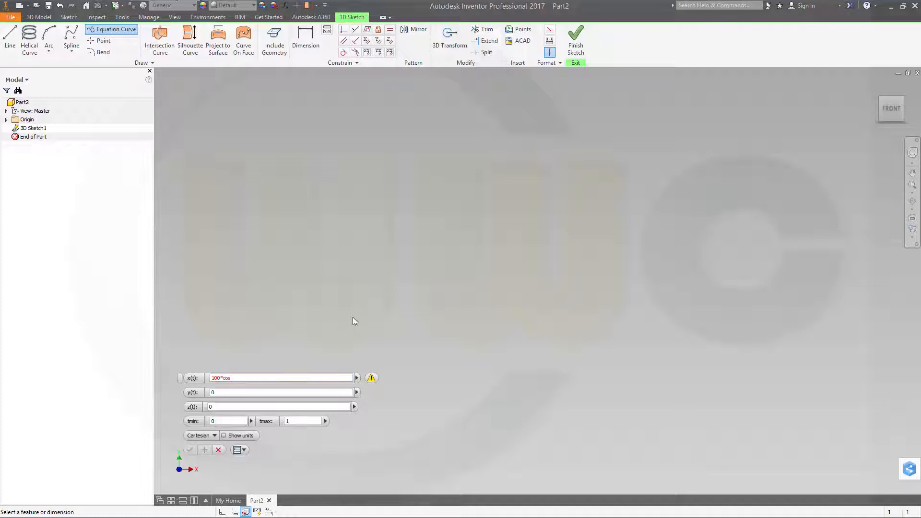
type("(")
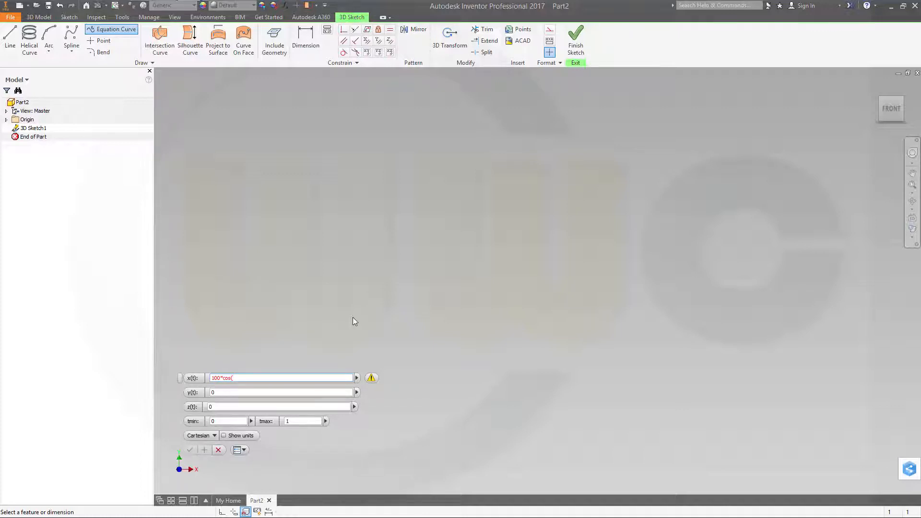
type("t*")
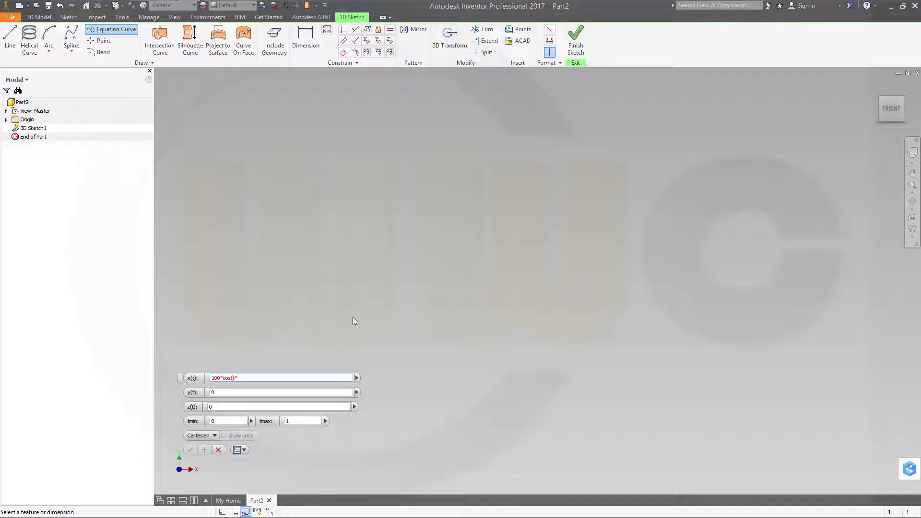
type("360")
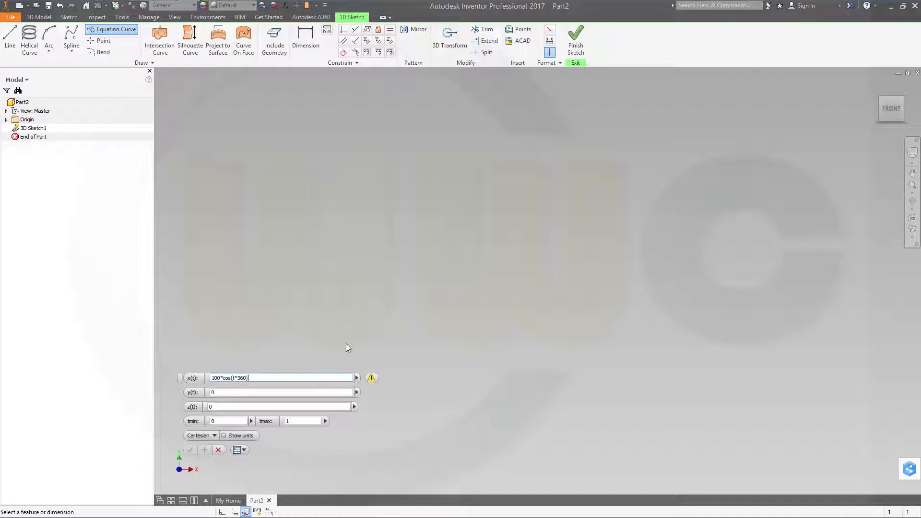
- Enter the y equation as 100*sin(t*360)
left_click(280, 393)
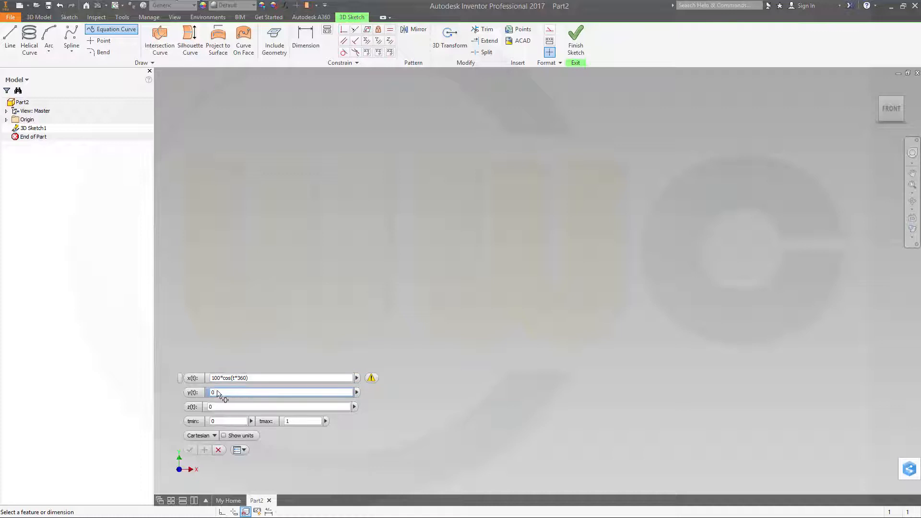
type("100*")
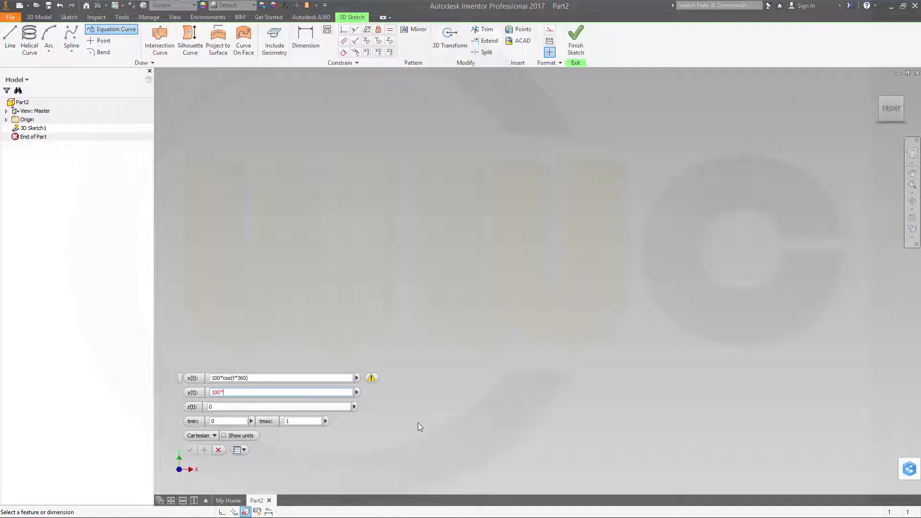
type("sin")
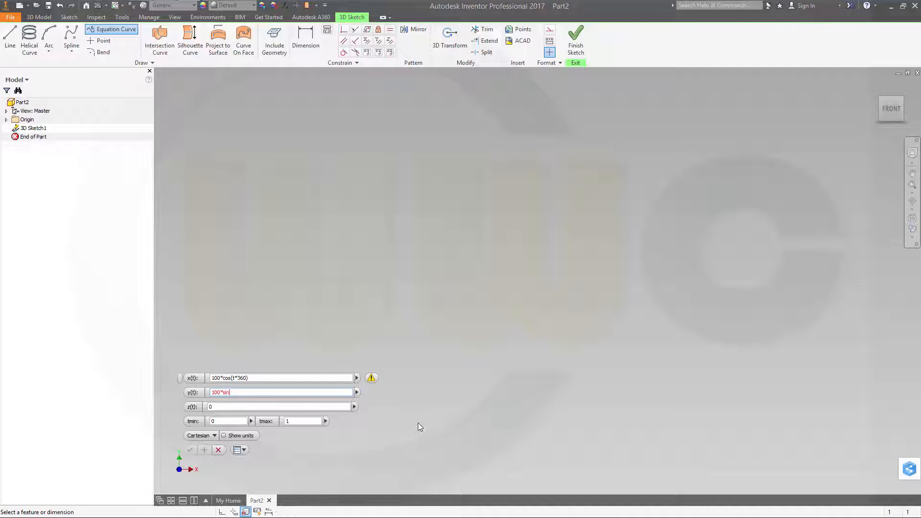
type("(")
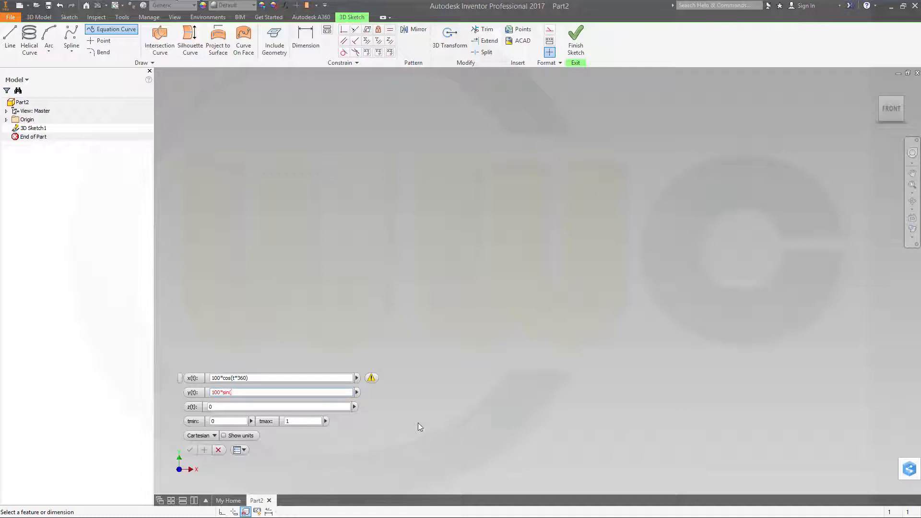
type("t*360")
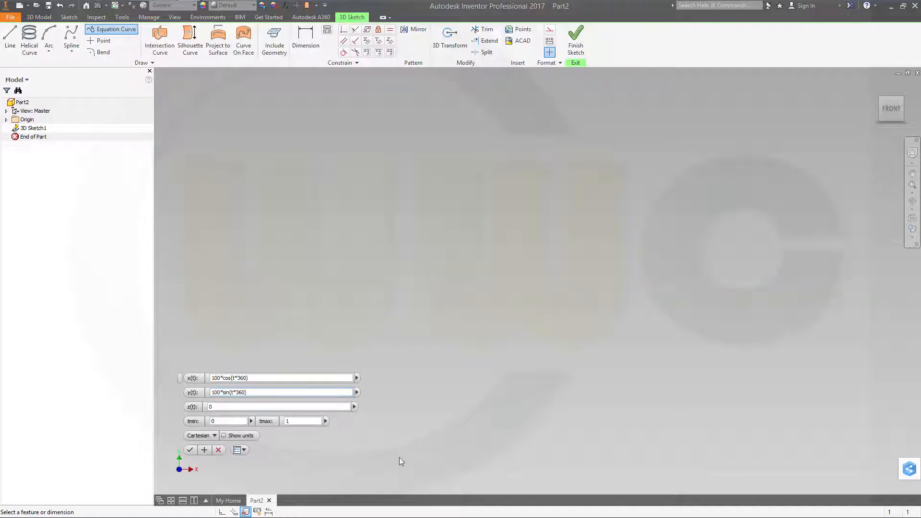
- Set the z equation to 100*t and the tmax end value to 110
left_click(279, 406)
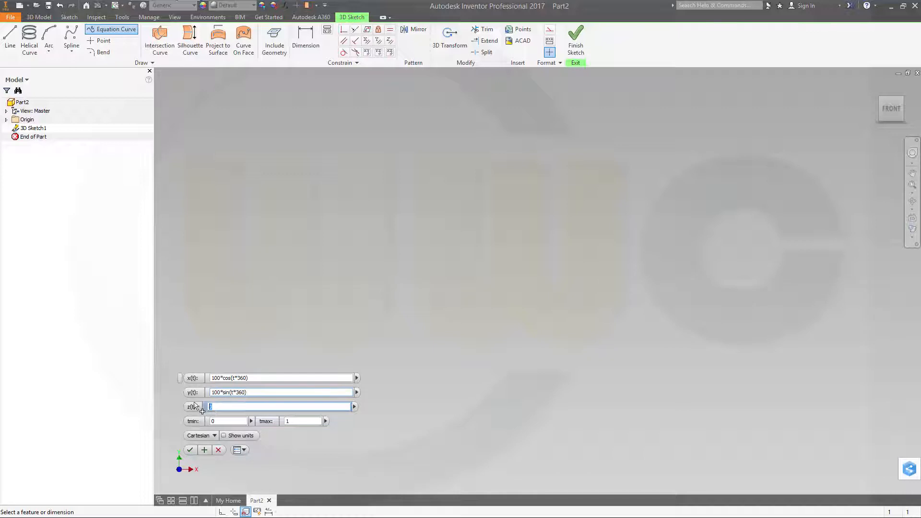
type("100*t")
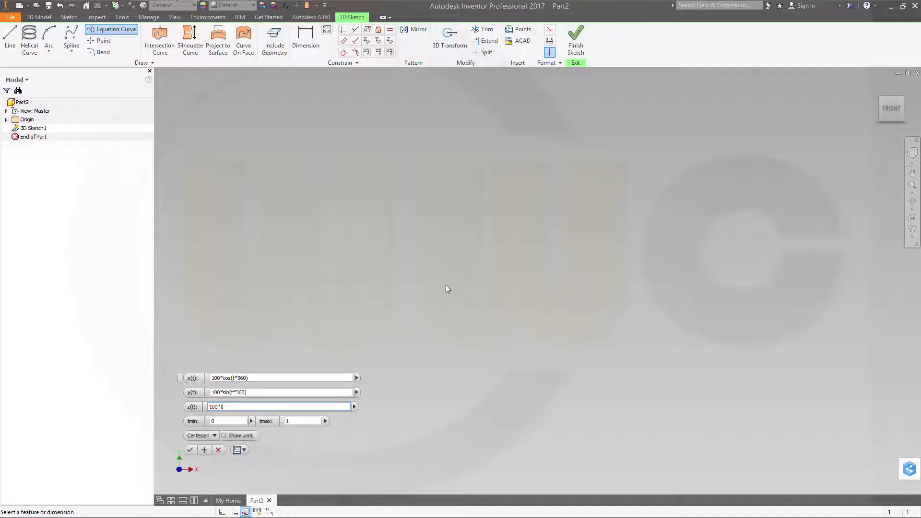
left_click(228, 421)
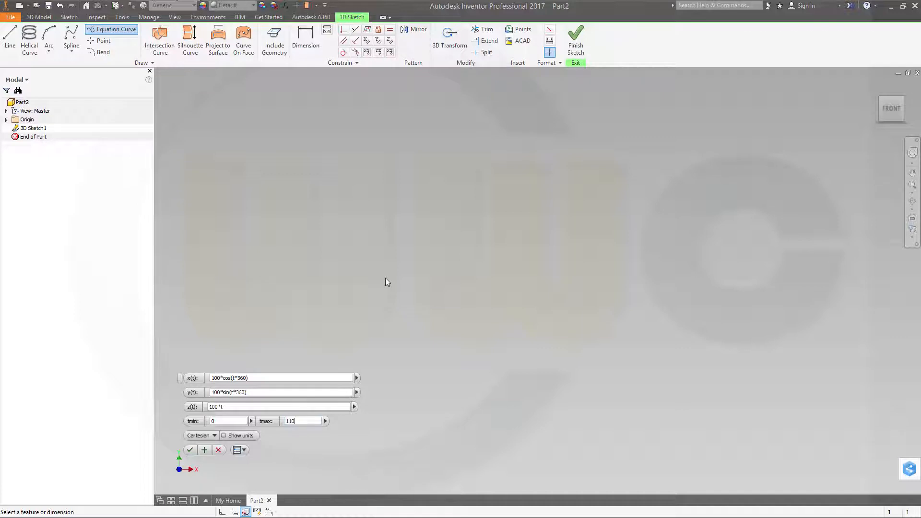
- Create the equation curve, then re-edit 3D Equation Curve1 so tmax is 10
left_click(190, 449)
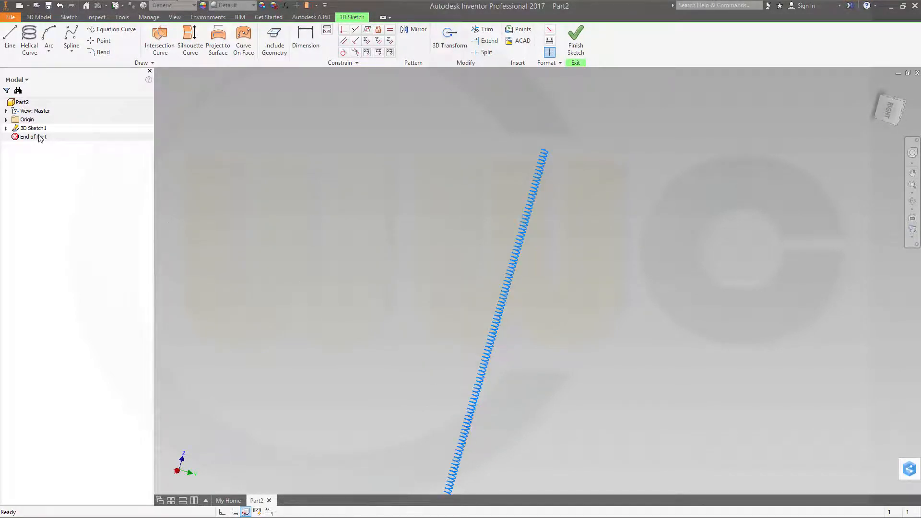
left_click(6, 128)
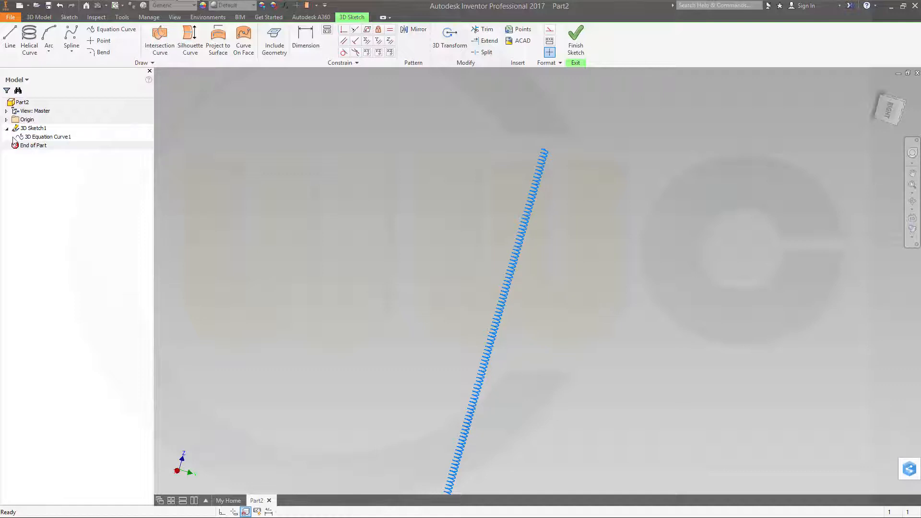
left_click(47, 137)
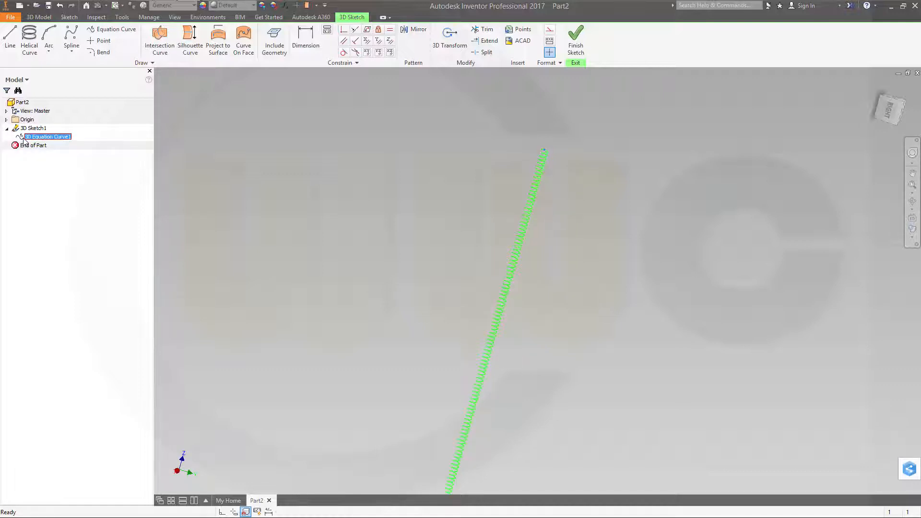
double_click(47, 137)
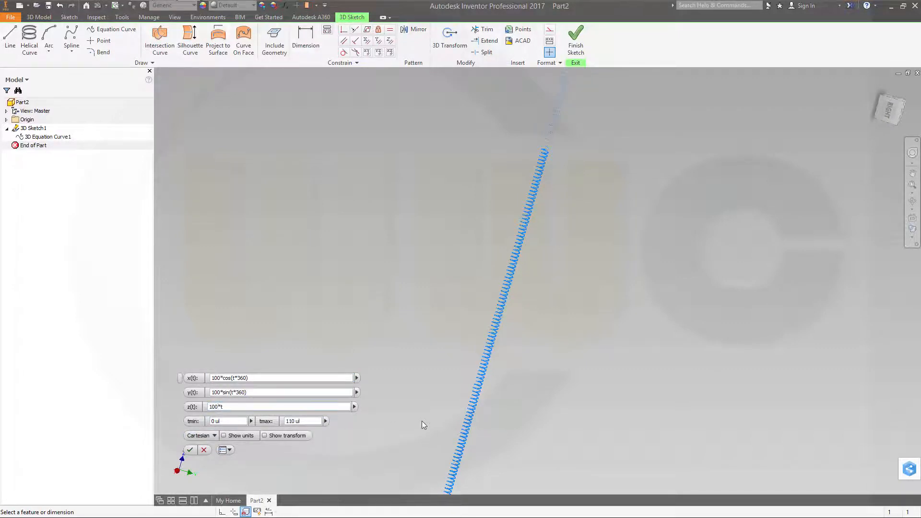
mouse_move(288, 429)
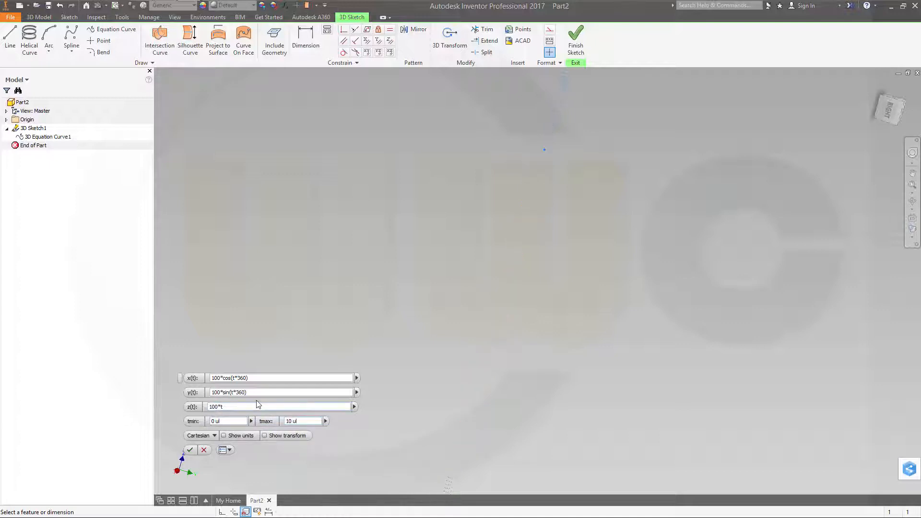
left_click(190, 450)
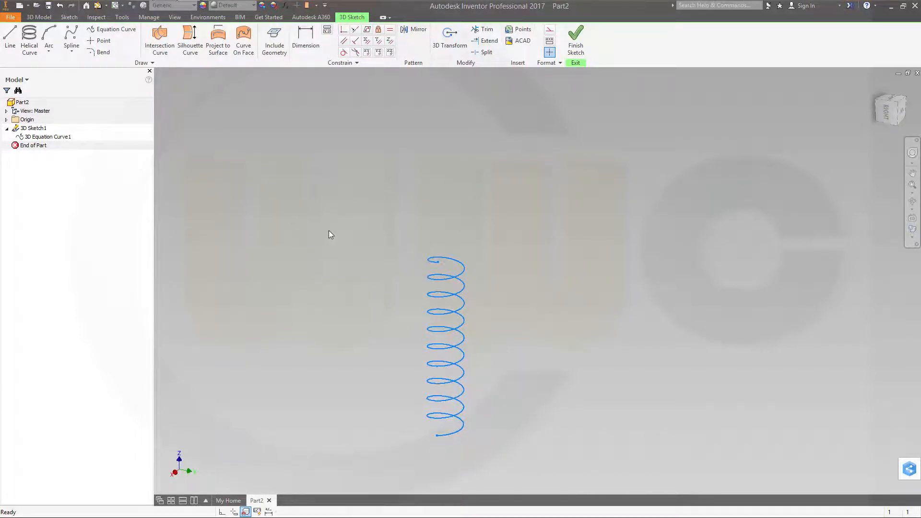
mouse_move(381, 230)
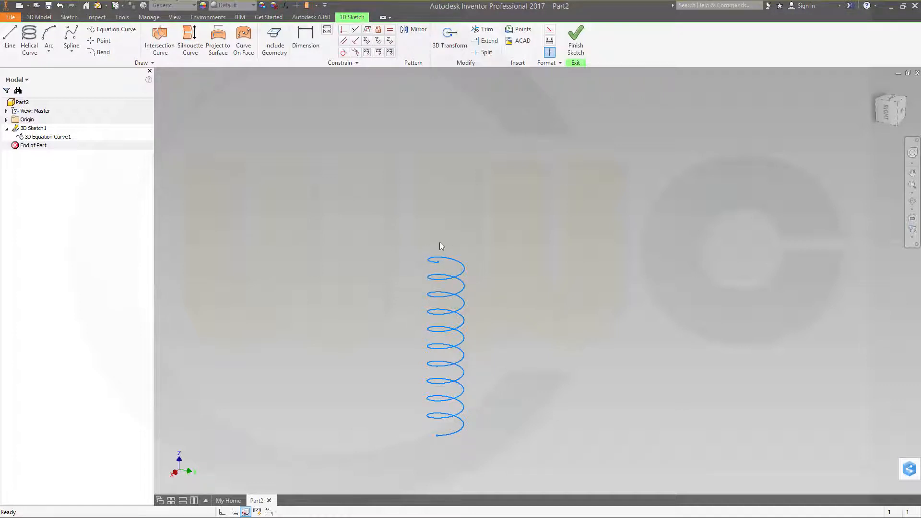
- Append +50*t to the helix's x(t) equation and apply, slanting the coil
double_click(47, 136)
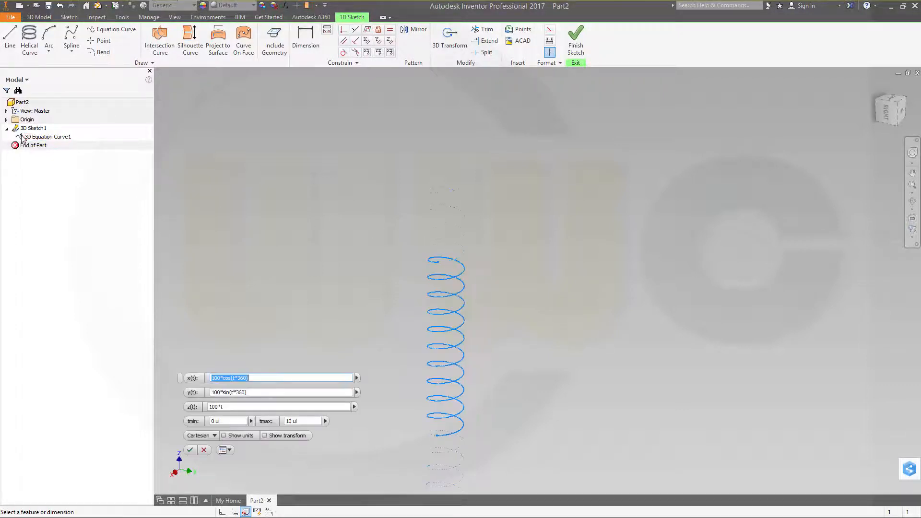
left_click(276, 378)
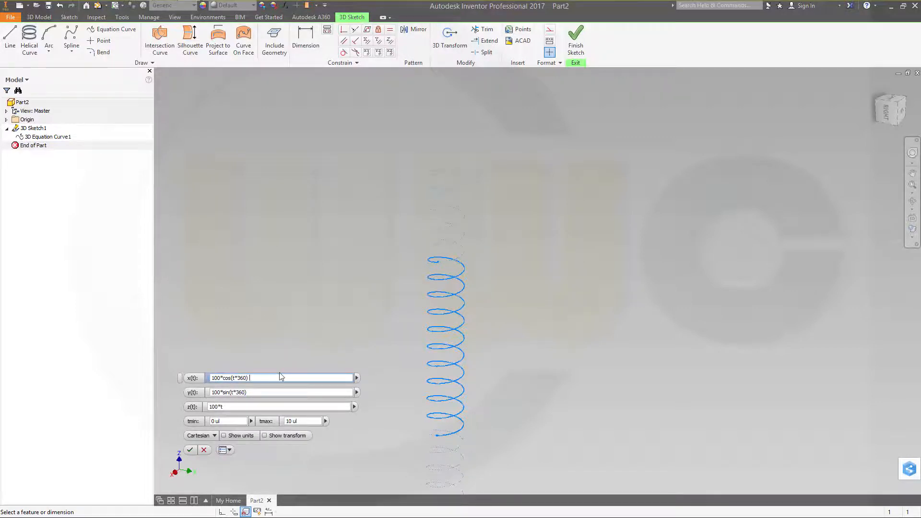
type("+ 10*t")
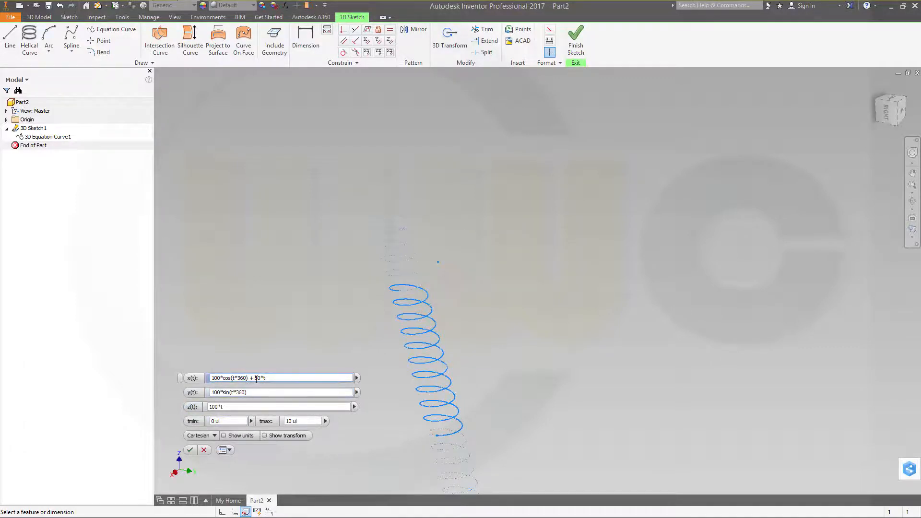
type("50")
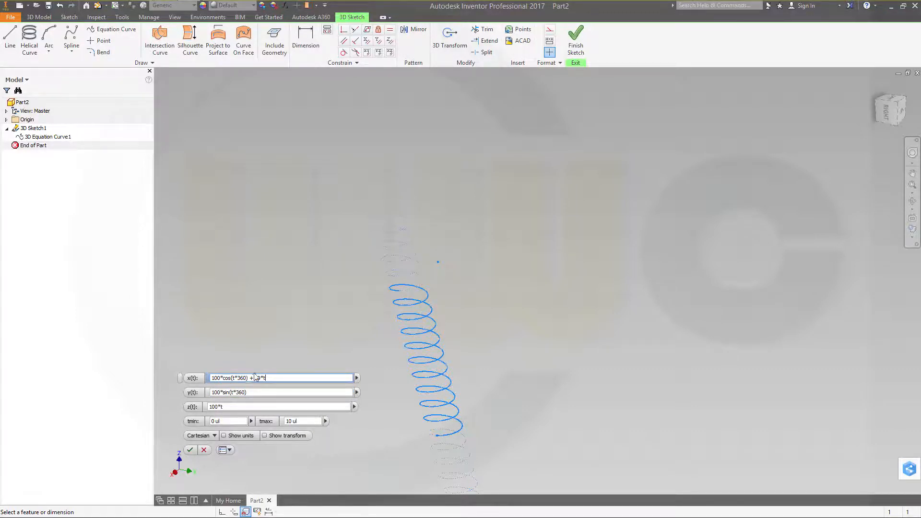
left_click(190, 450)
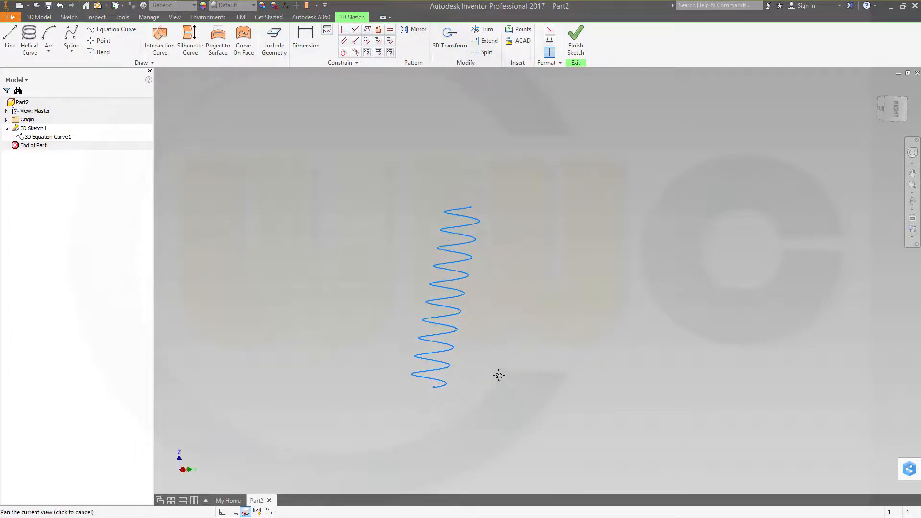
- Close the 3D helix sketch and open a 2D sketch on an origin plane
left_click(576, 40)
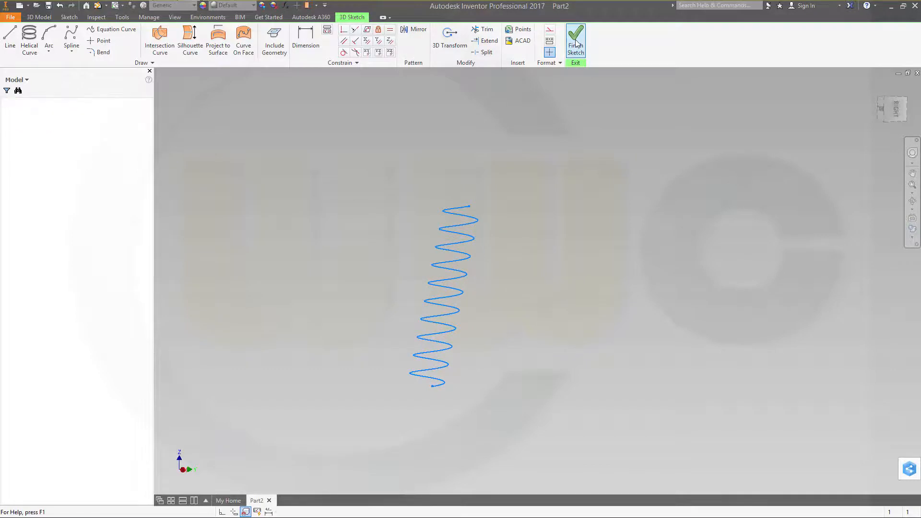
left_click(575, 39)
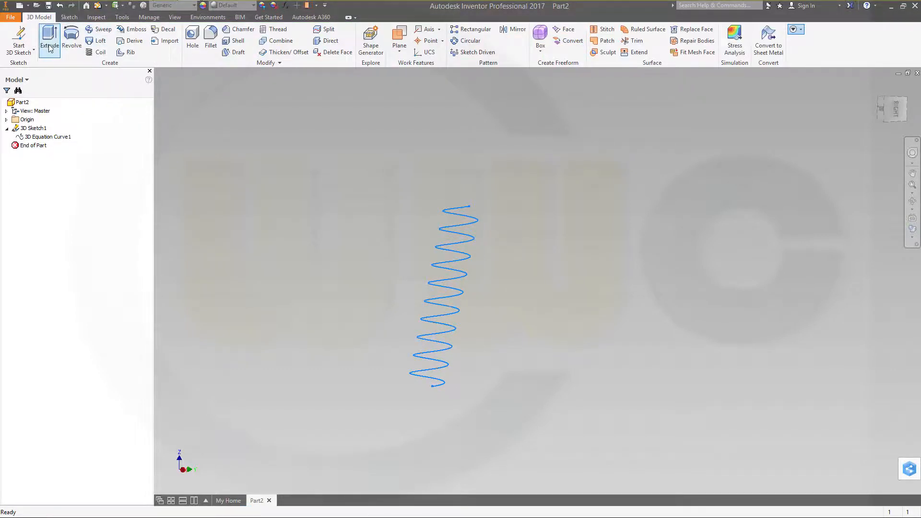
left_click(50, 40)
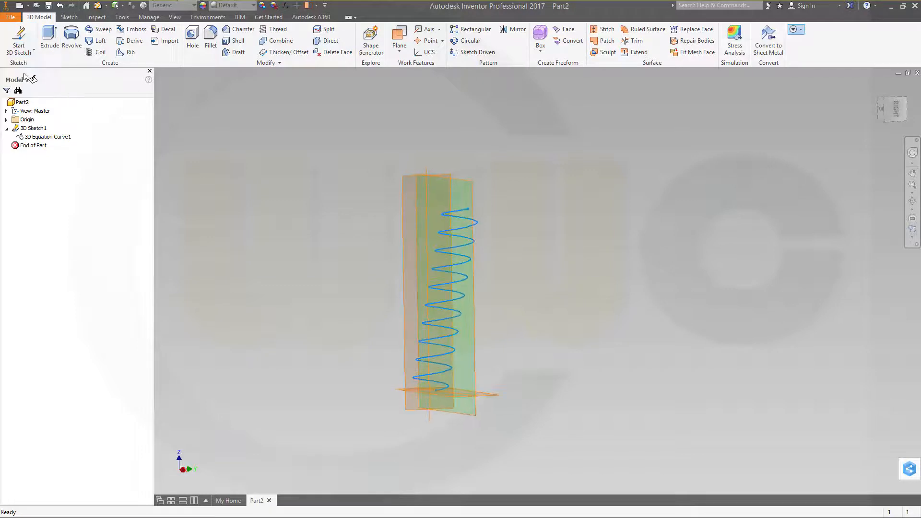
left_click(19, 38)
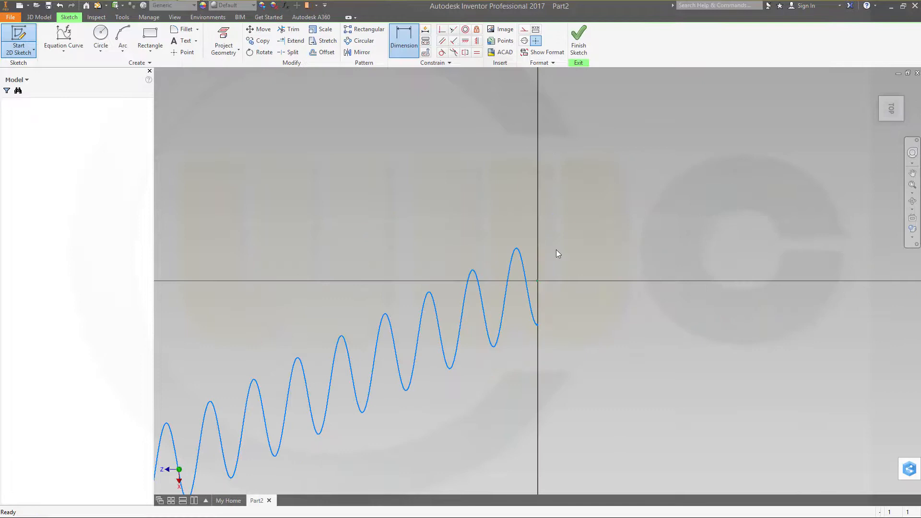
- Project the helix end point and draw a circle there dimensioned to 20 mm
left_click(223, 38)
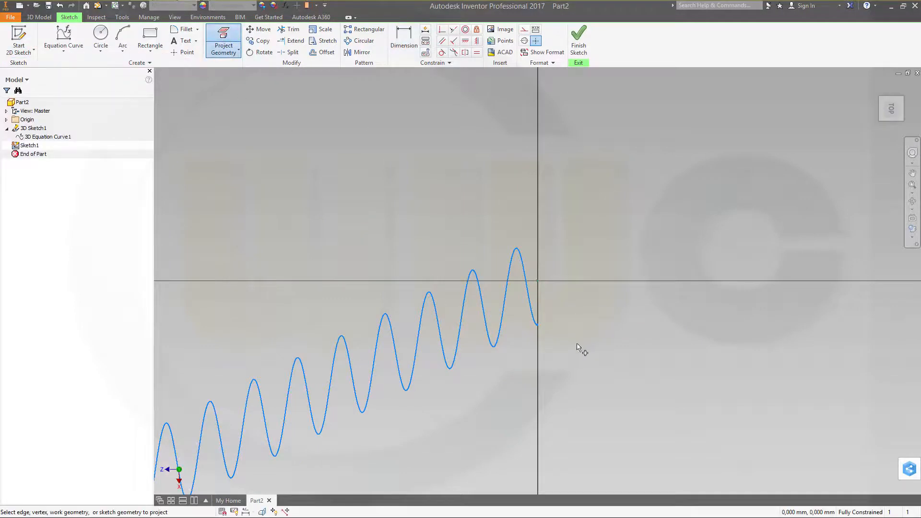
mouse_move(655, 268)
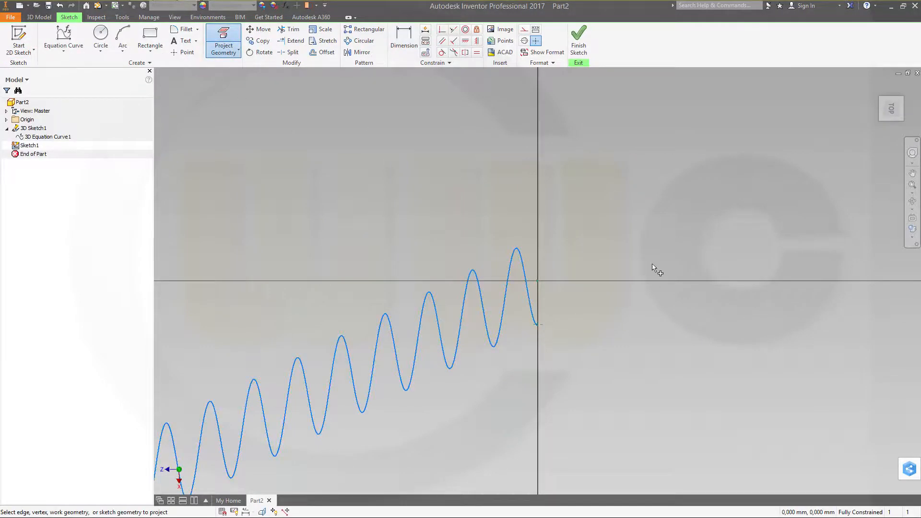
left_click(100, 37)
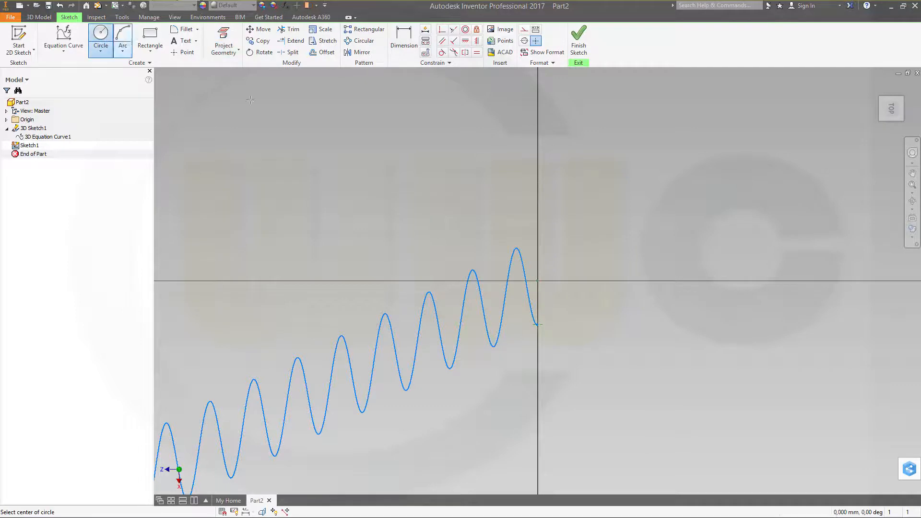
mouse_move(537, 324)
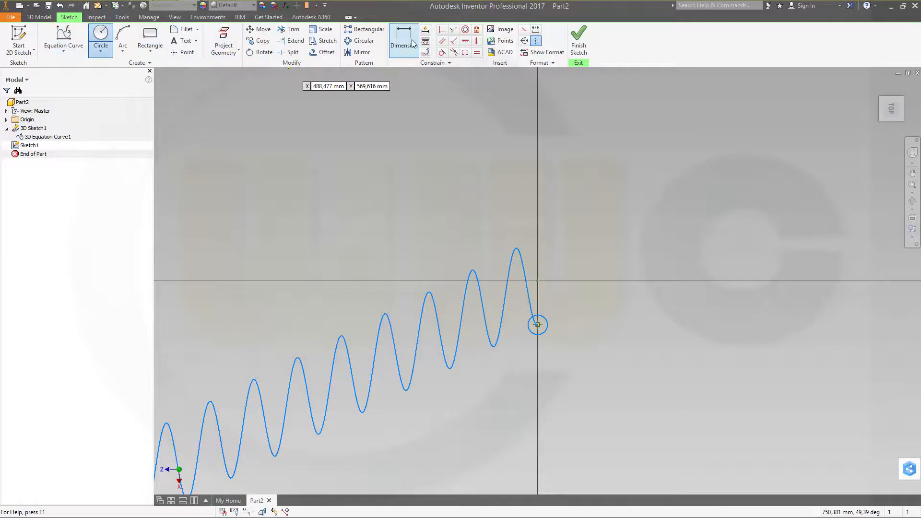
left_click(403, 45)
type("20")
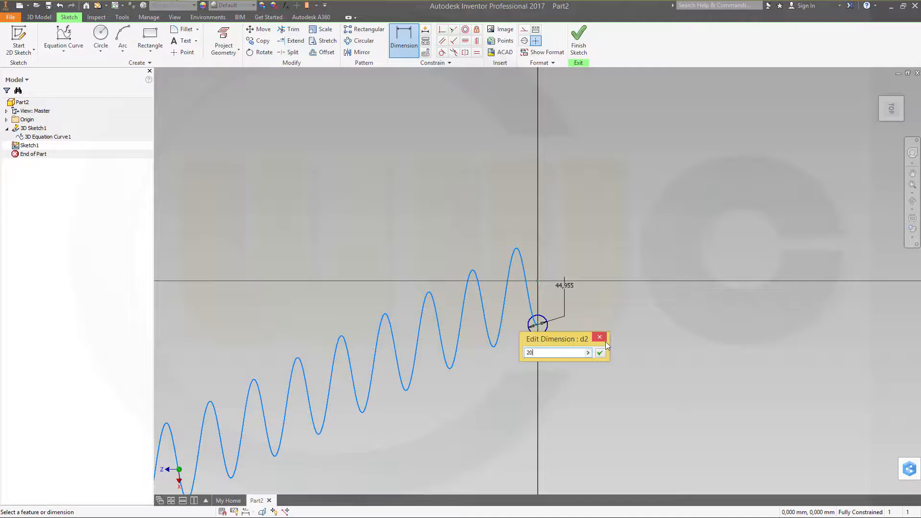
left_click(599, 353)
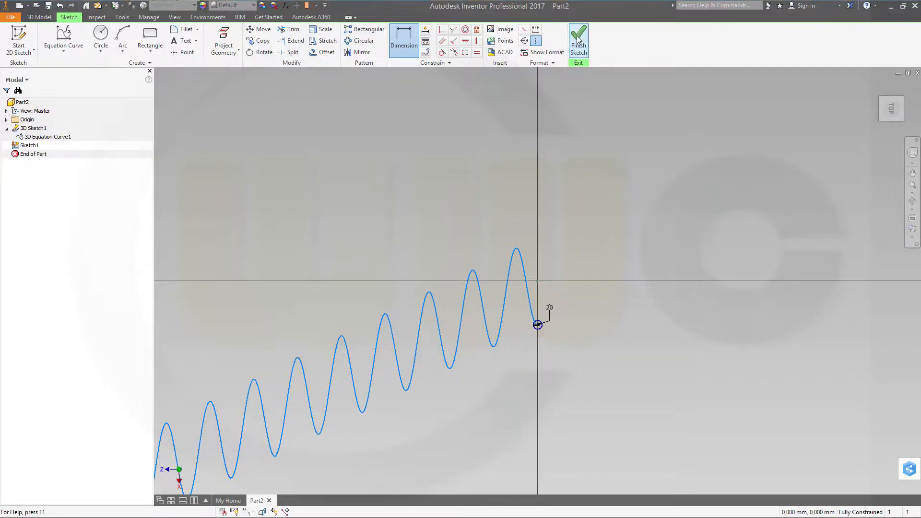
- Finish the profile sketch and sweep the 20 mm circle along the helix path
left_click(578, 40)
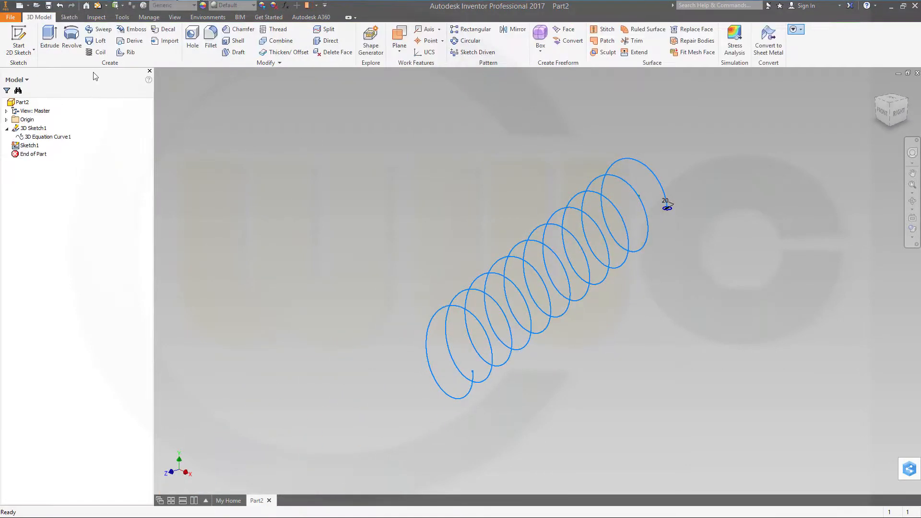
left_click(102, 29)
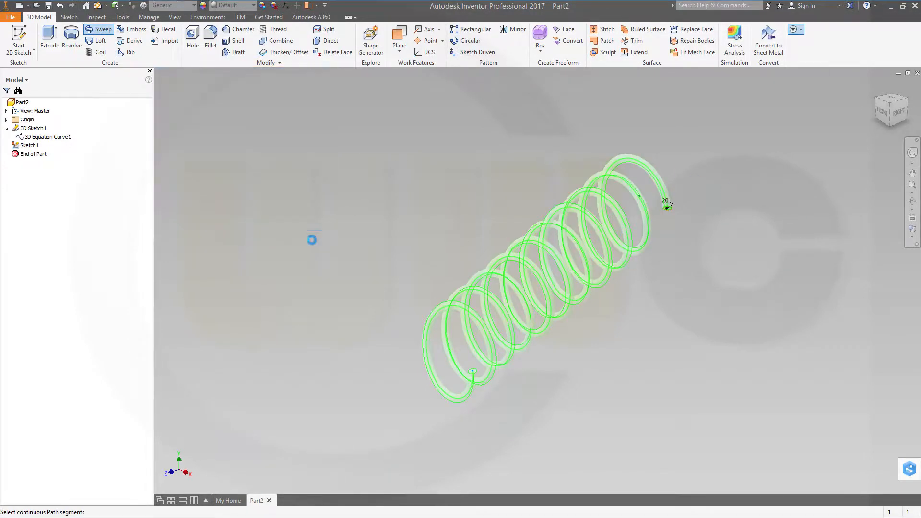
left_click(102, 29)
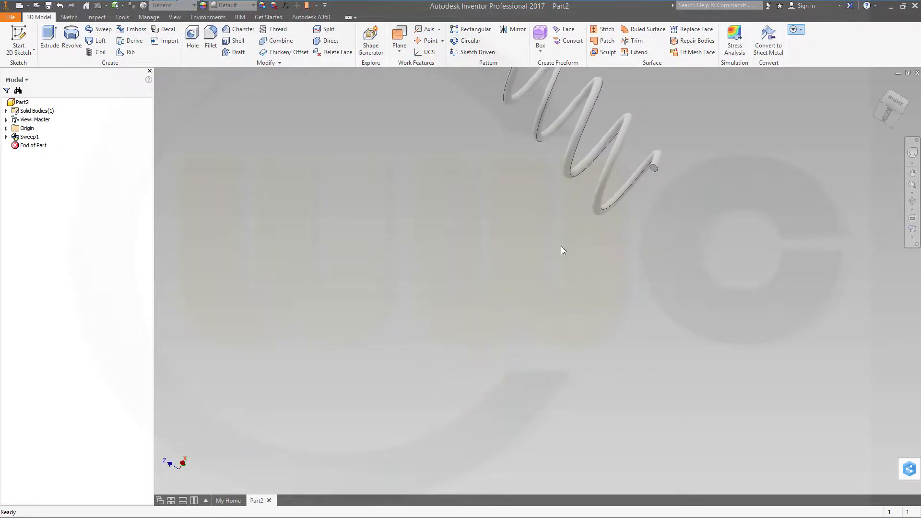